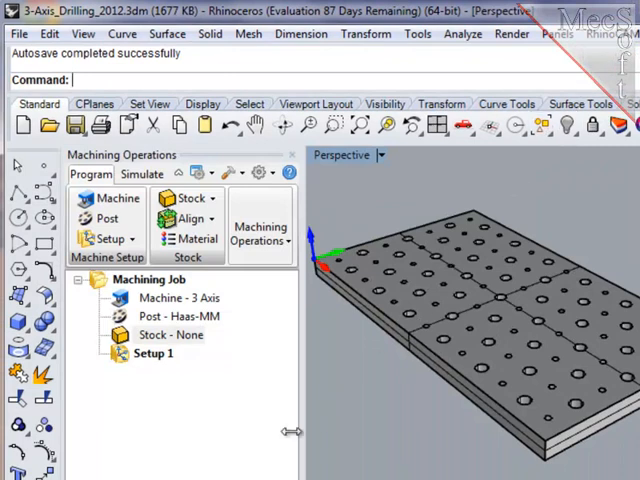
mouse_move(228, 432)
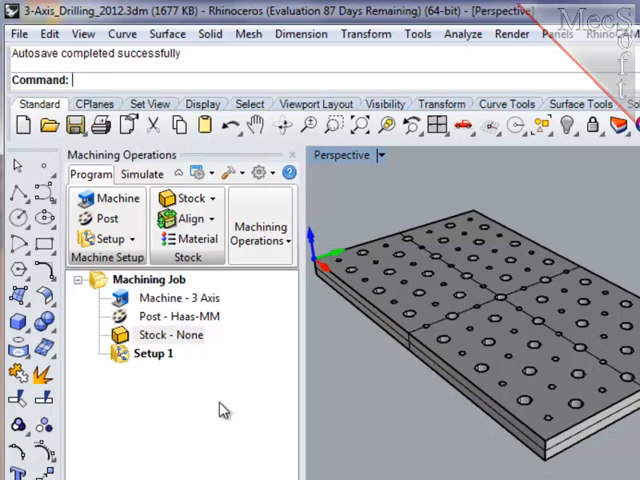
mouse_move(204, 344)
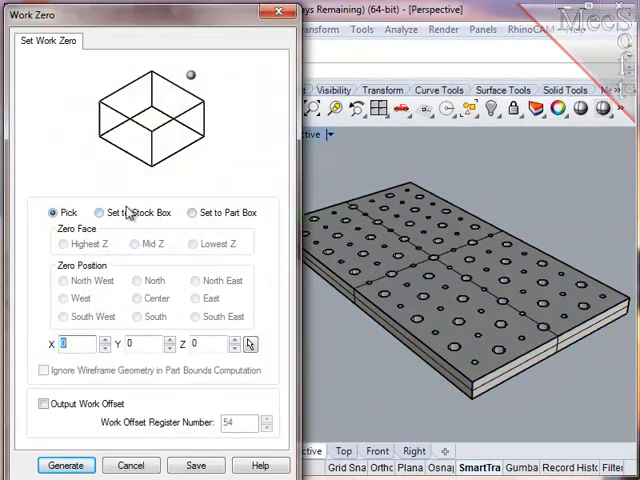
- Base the work zero on the stock box and generate it at that corner
left_click(100, 212)
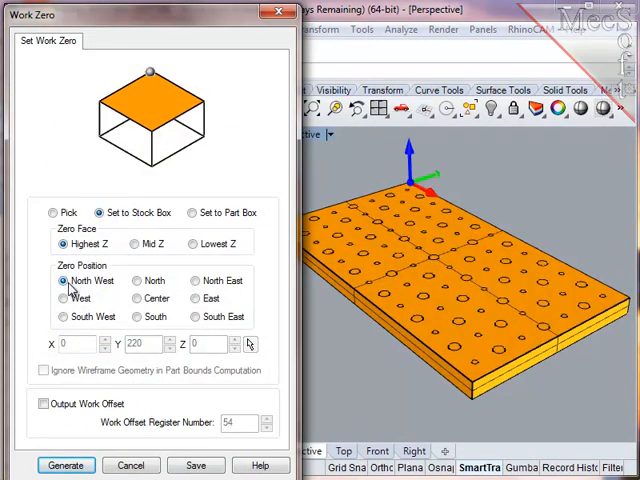
mouse_move(358, 232)
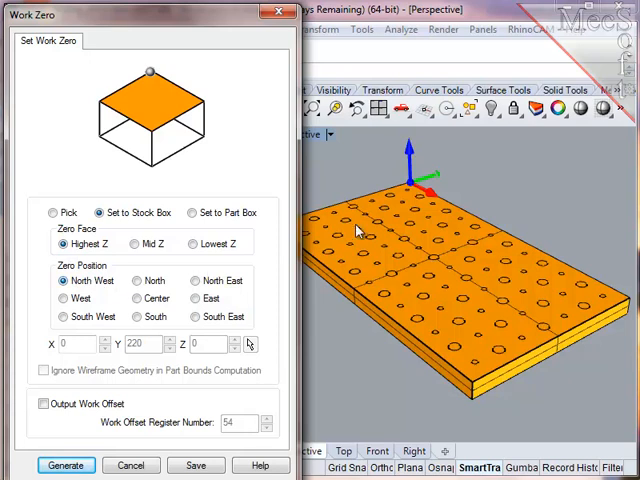
mouse_move(398, 196)
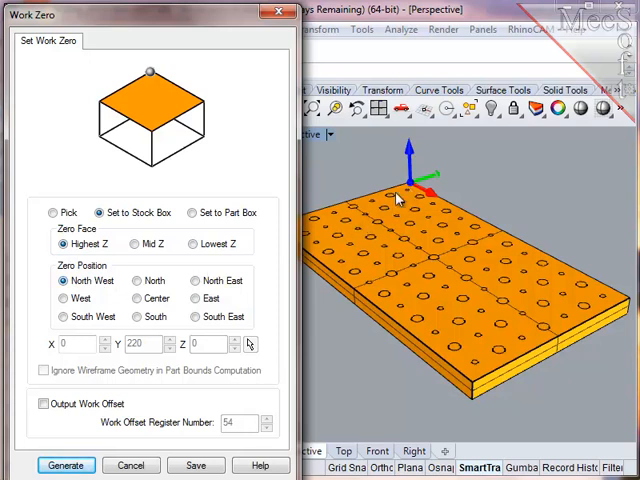
left_click(64, 464)
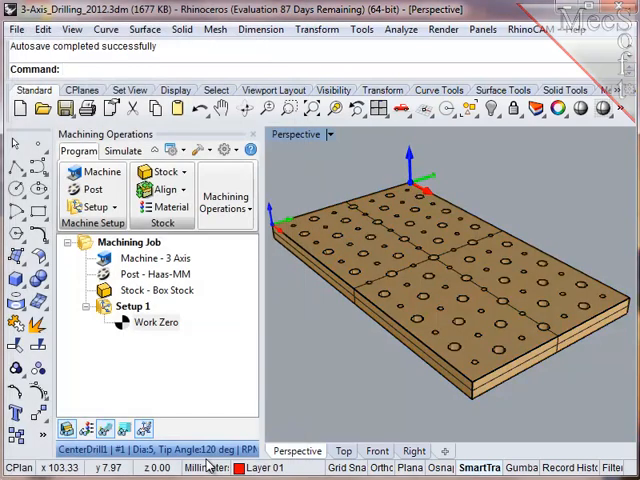
left_click(540, 28)
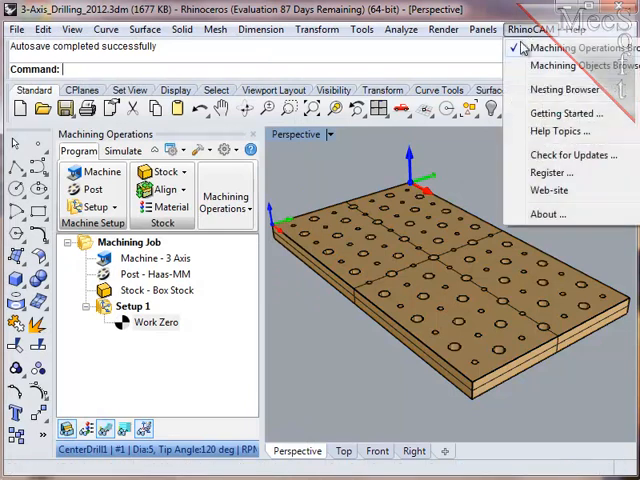
left_click(572, 64)
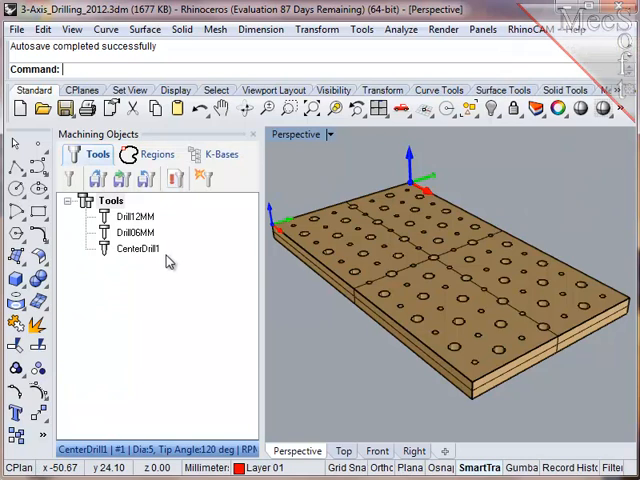
mouse_move(164, 232)
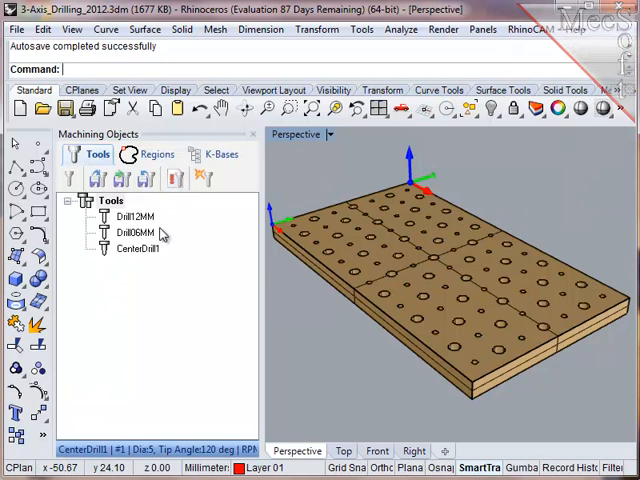
mouse_move(162, 228)
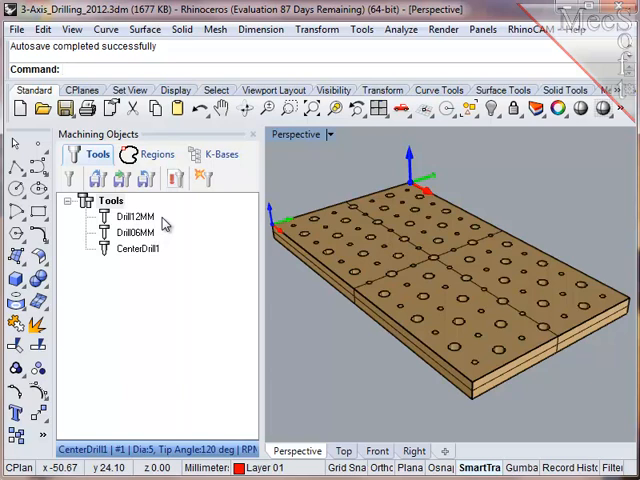
mouse_move(520, 30)
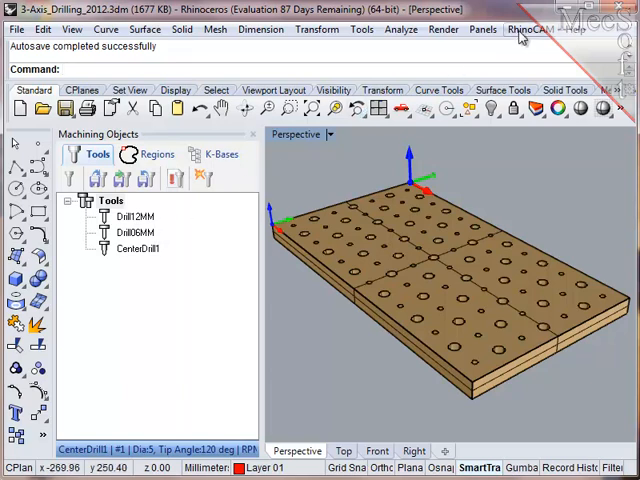
left_click(512, 28)
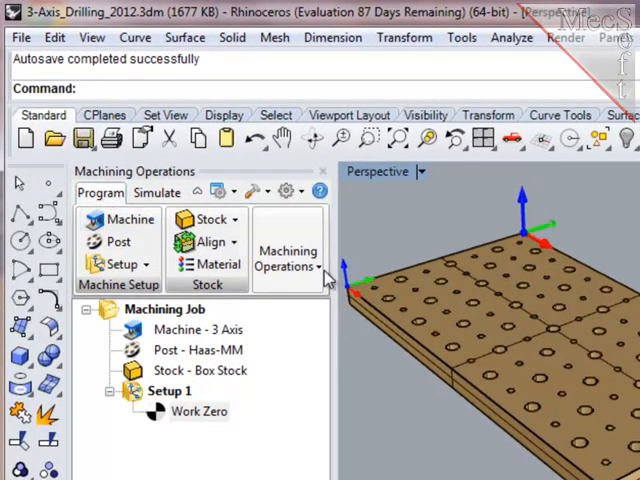
- Start a new 3-axis hole drilling operation from Machining Operations
left_click(288, 258)
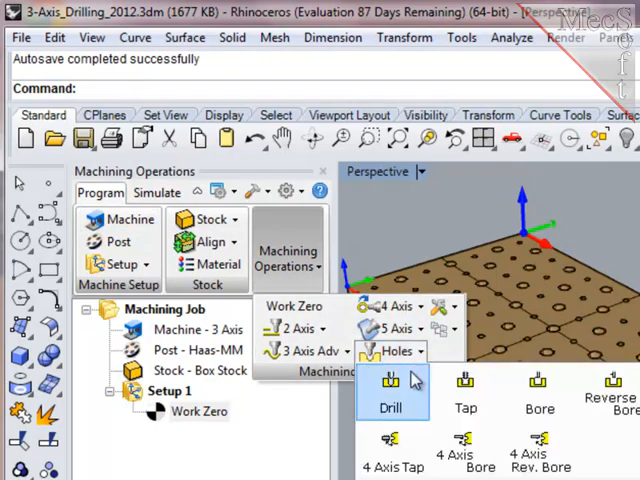
left_click(392, 390)
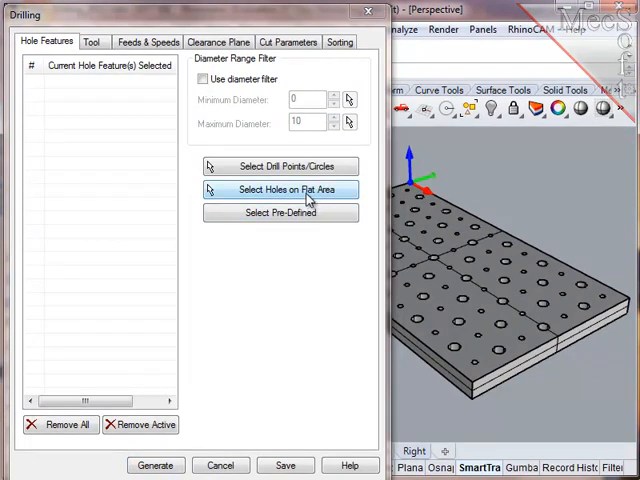
- Select the holes on the plate's flat top face as Flat Area 1
left_click(280, 188)
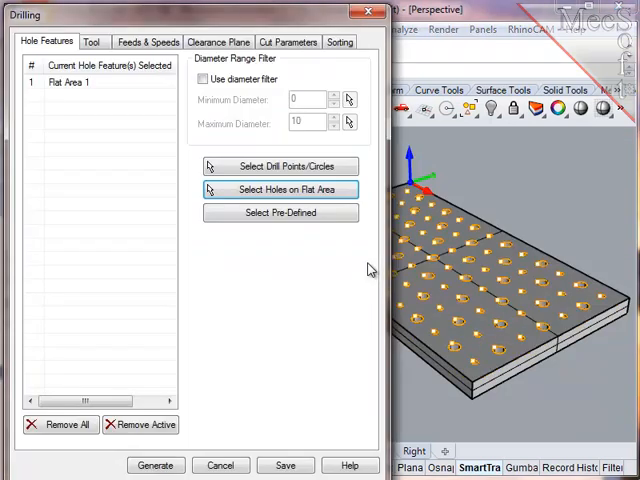
mouse_move(100, 84)
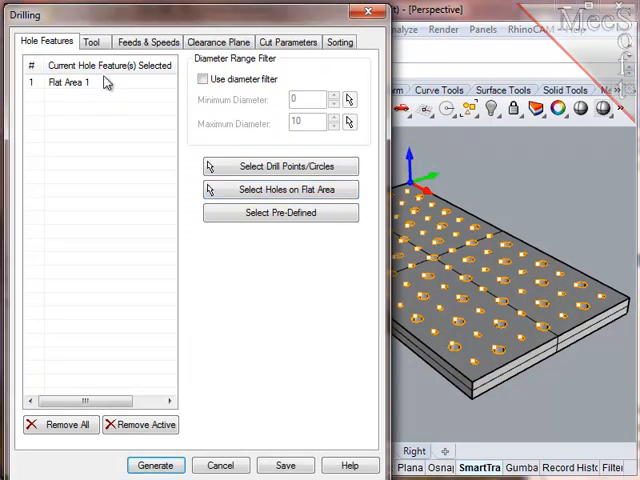
mouse_move(112, 56)
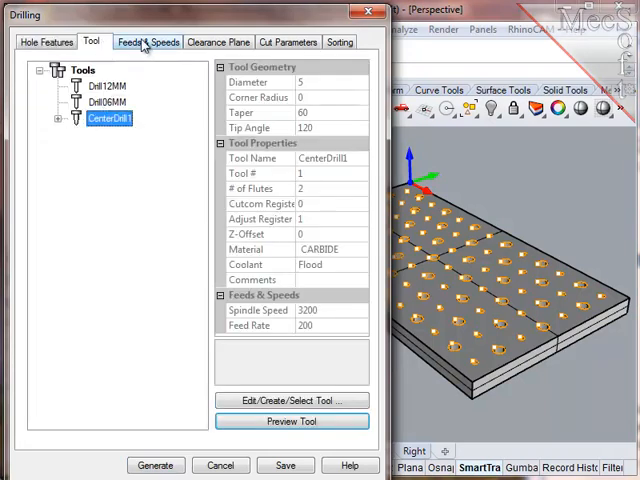
- Review feeds and speeds, set skim clearance to 3 and adjust the drill depth
left_click(152, 40)
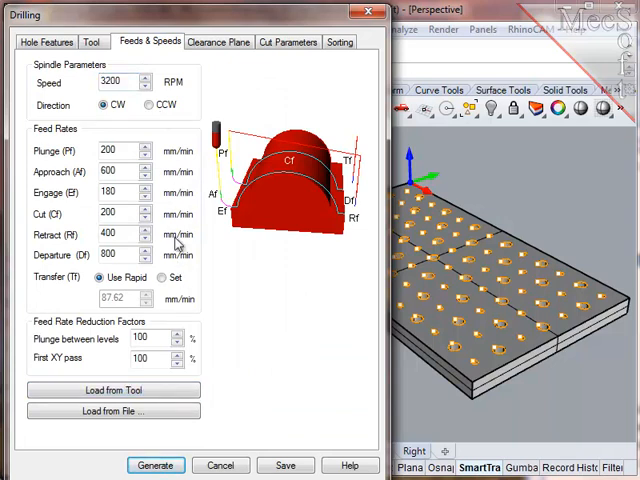
left_click(218, 40)
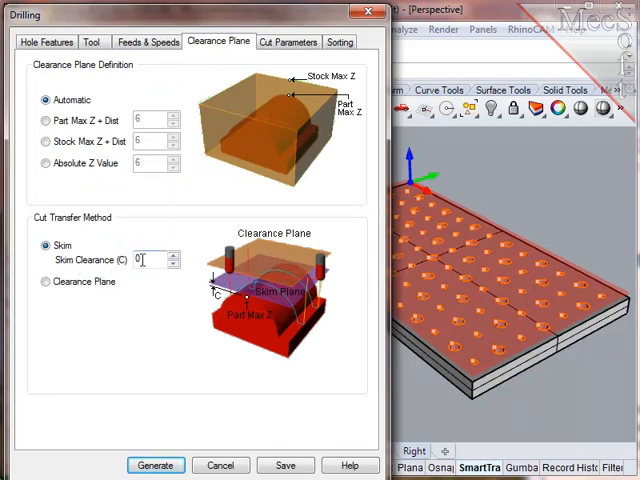
type("3")
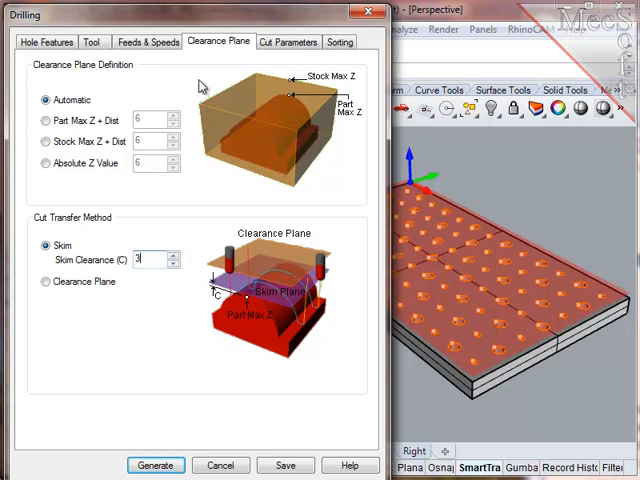
left_click(288, 40)
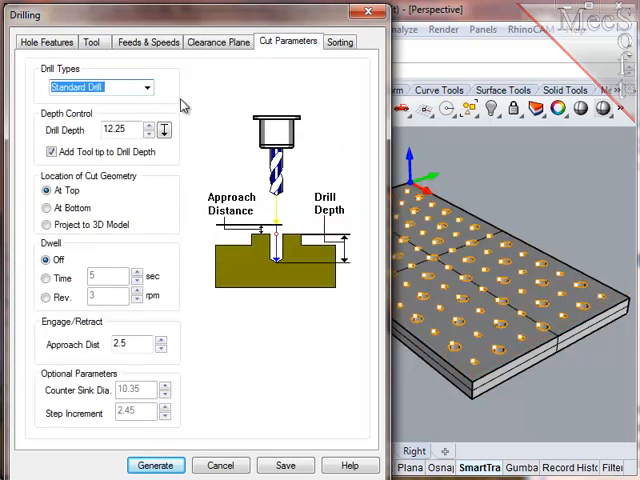
triple_click(118, 130)
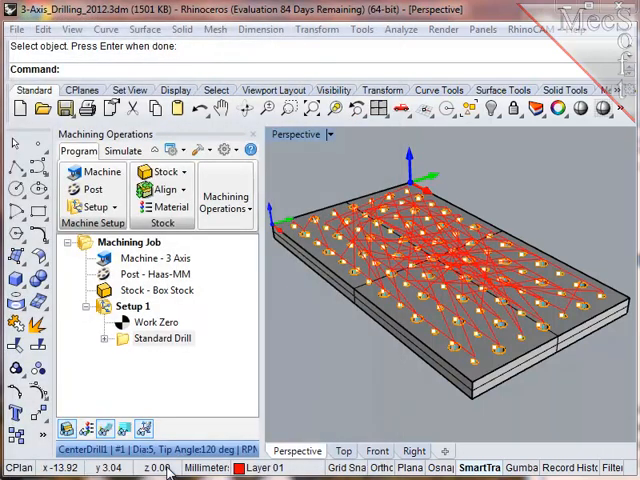
- Rename the generated operation Center Drill and reopen its settings
double_click(164, 338)
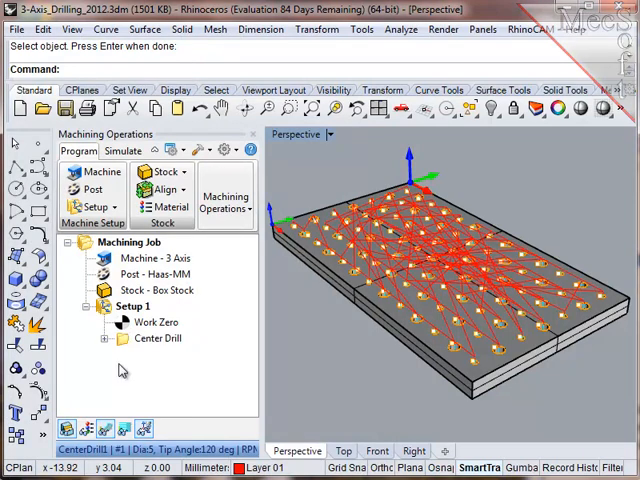
double_click(156, 338)
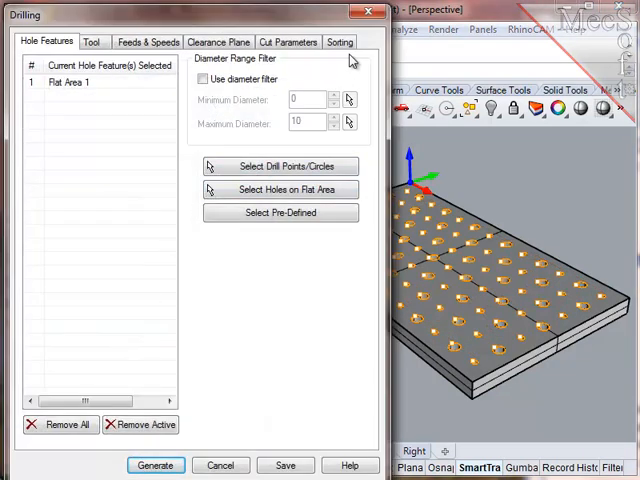
- Keep No Sort in the hole sorting options and close the Drilling dialog
left_click(340, 40)
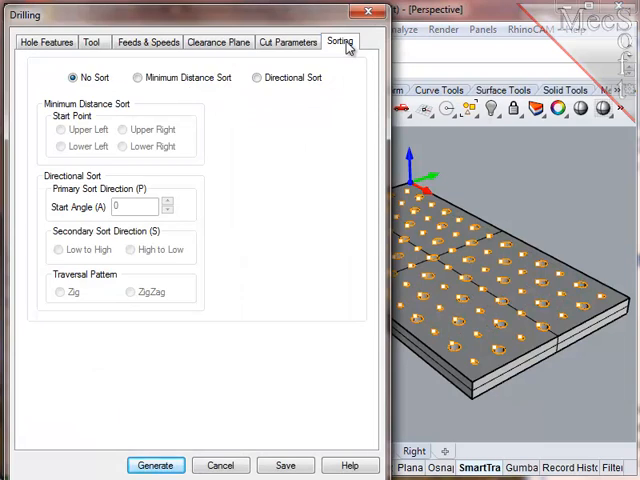
left_click(256, 78)
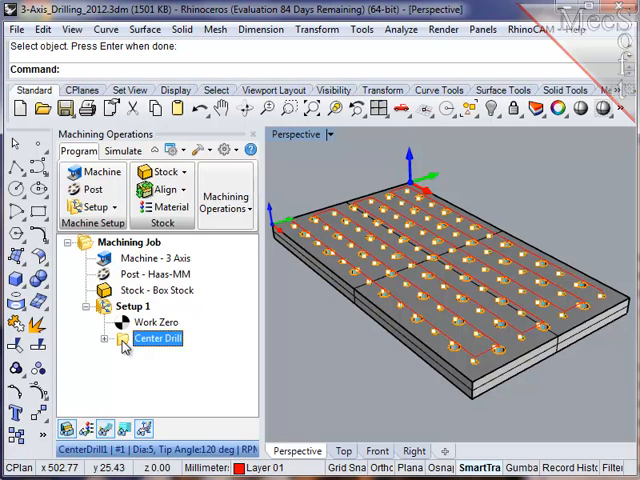
- Duplicate Center Drill, rename the copy StdDrill6MM and edit it
left_click(102, 338)
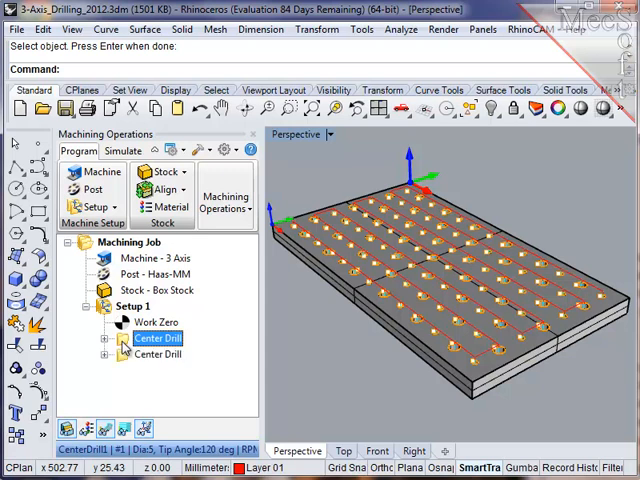
left_click(158, 354)
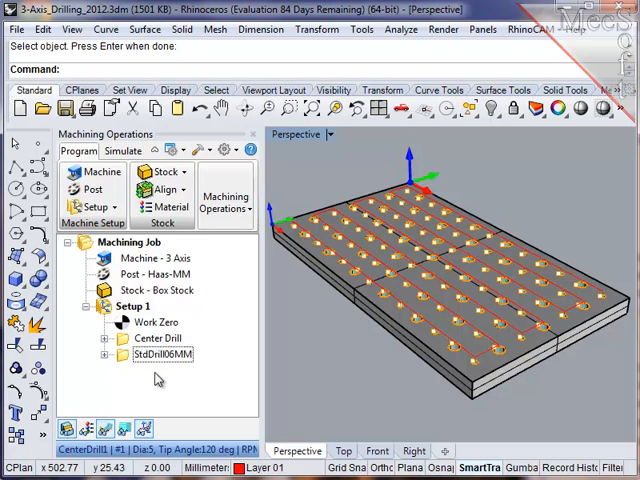
double_click(164, 354)
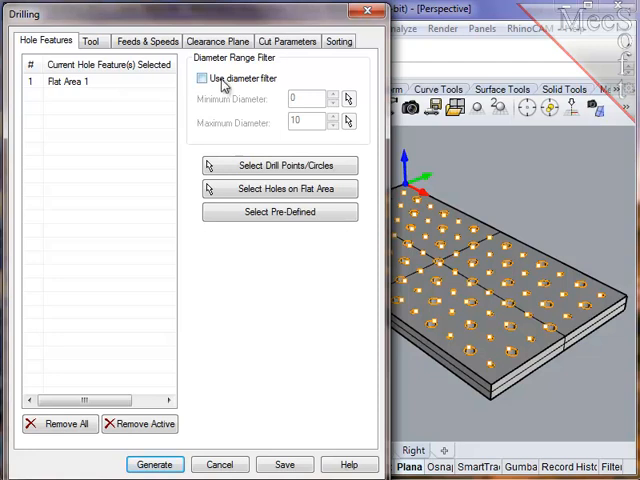
- Assign the Drill06MM tool and load its feeds and speeds
left_click(202, 78)
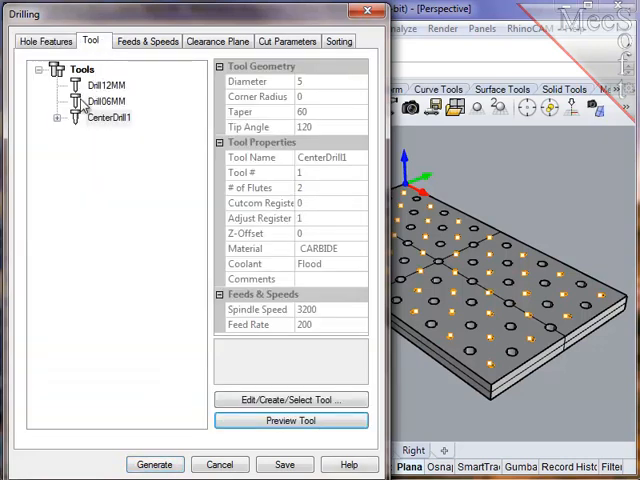
left_click(104, 100)
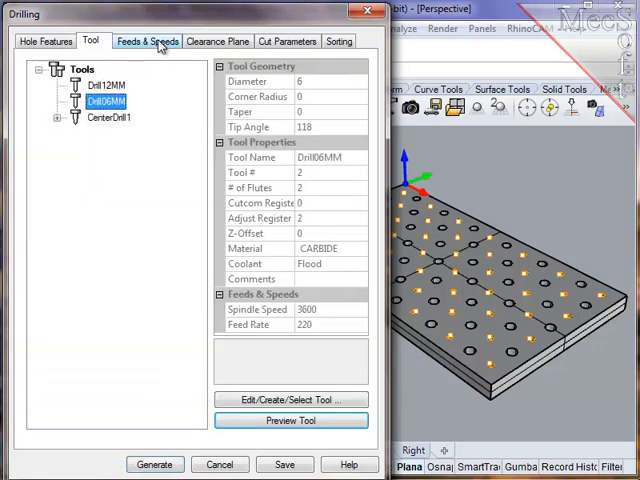
left_click(148, 40)
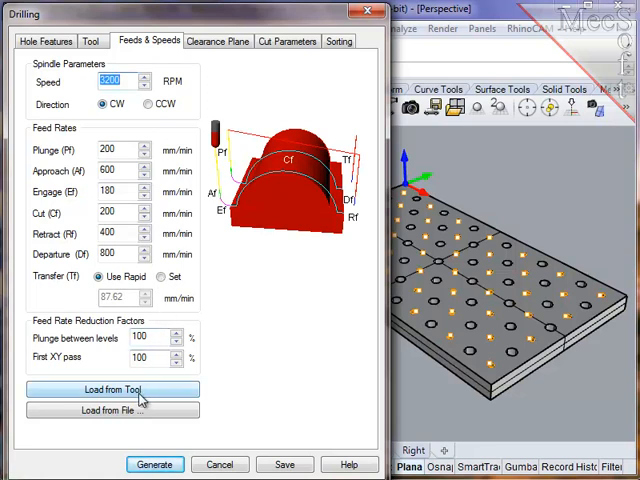
left_click(112, 388)
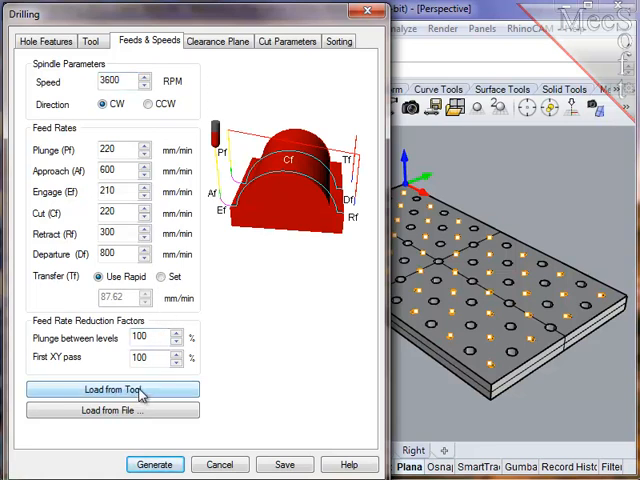
- Review clearance plane and cut parameters, set the drill depth and generate StdDrill6MM
left_click(218, 40)
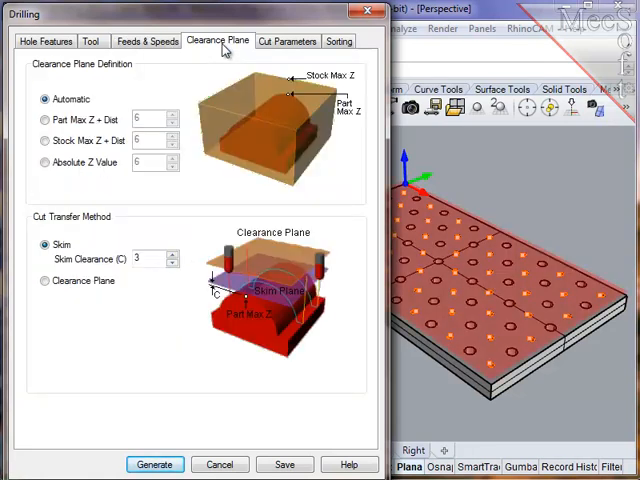
left_click(288, 40)
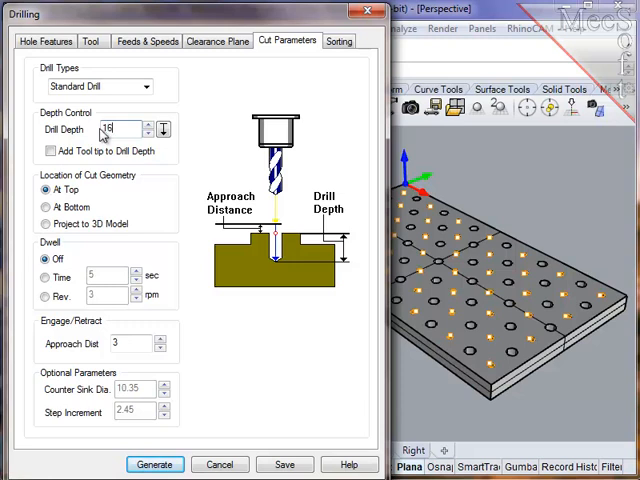
left_click(340, 40)
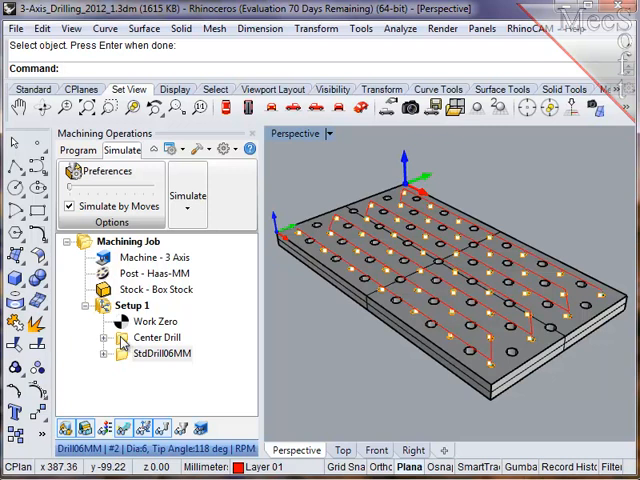
- Edit StdDrill12MM with the Drill12MM tool and its feeds and speeds
left_click(156, 336)
type("StdDrill12MM")
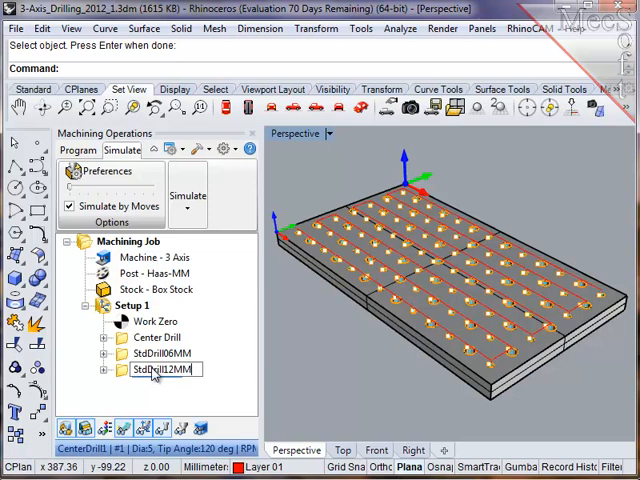
double_click(156, 368)
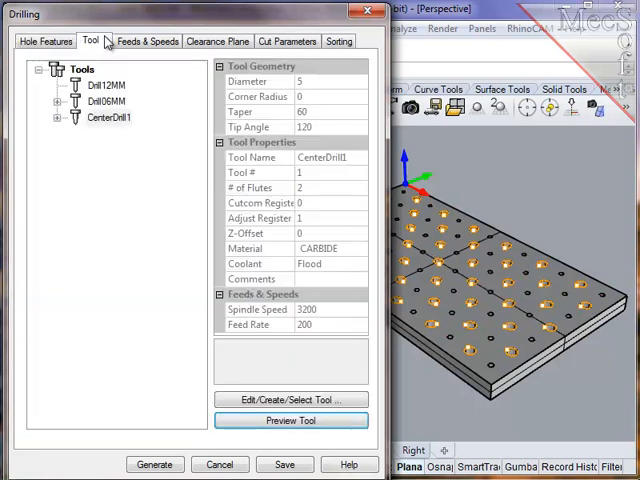
left_click(96, 84)
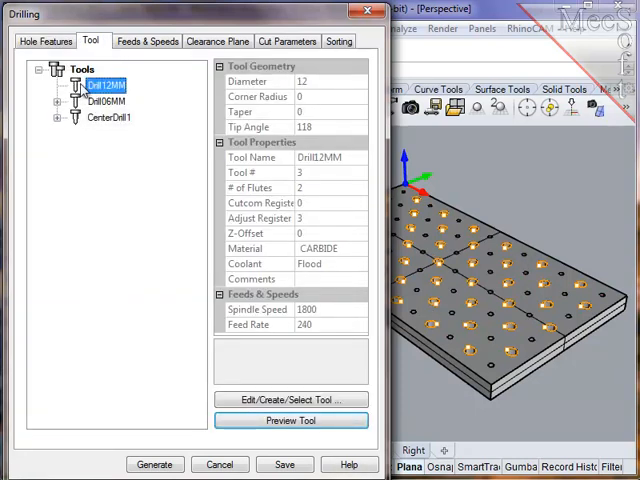
left_click(148, 40)
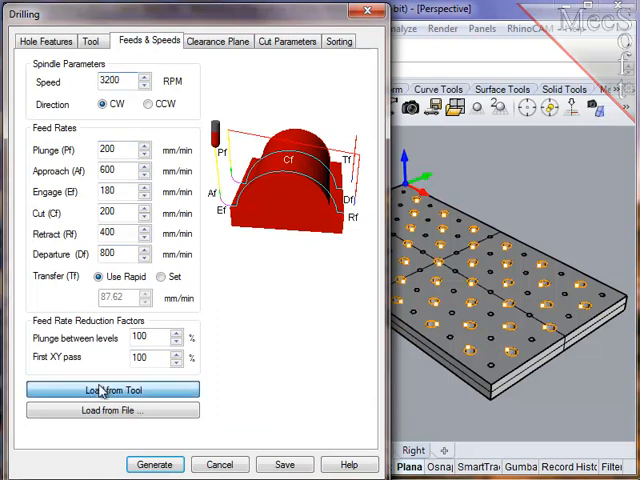
left_click(218, 40)
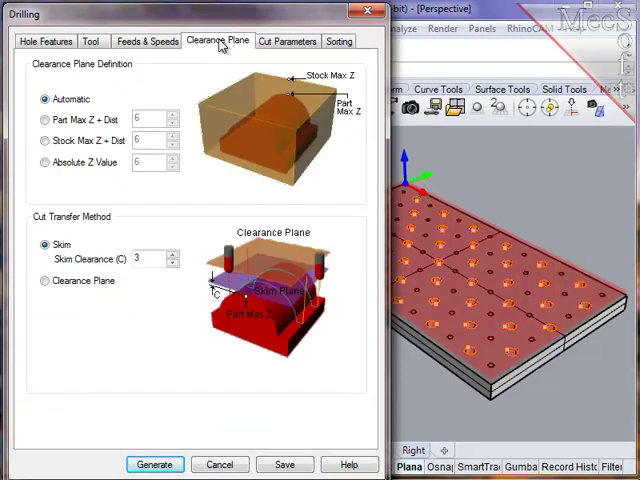
- Set drill depth 22 with the tool tip added, and generate the toolpath
left_click(288, 40)
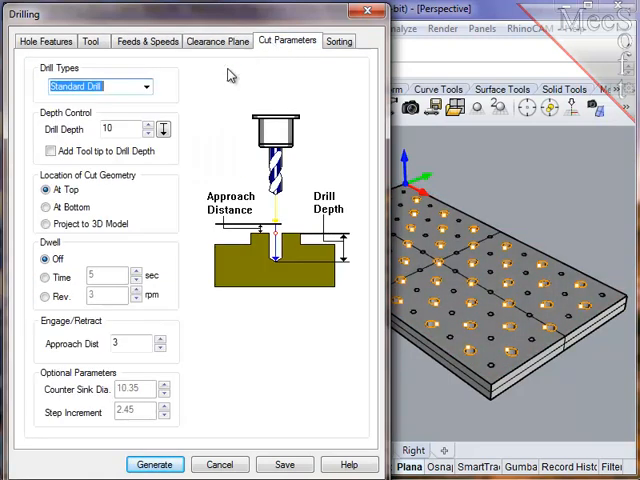
triple_click(110, 128)
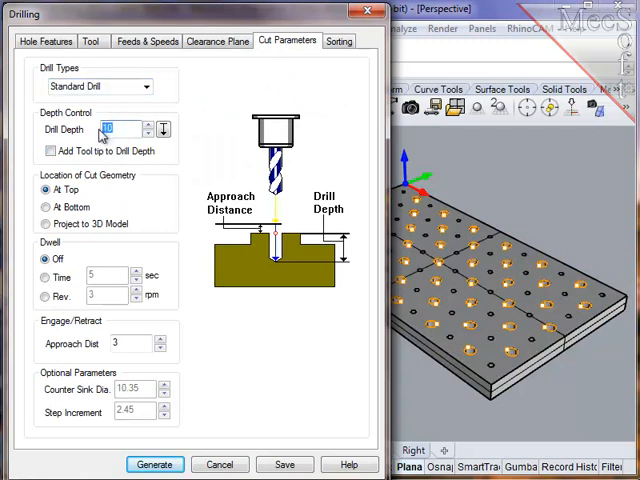
type("22")
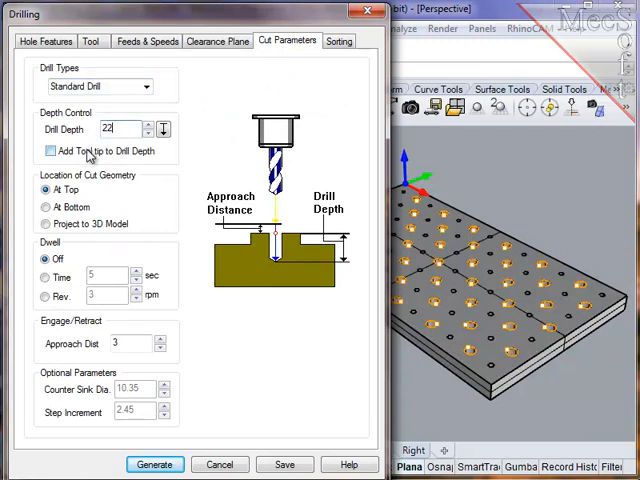
left_click(340, 40)
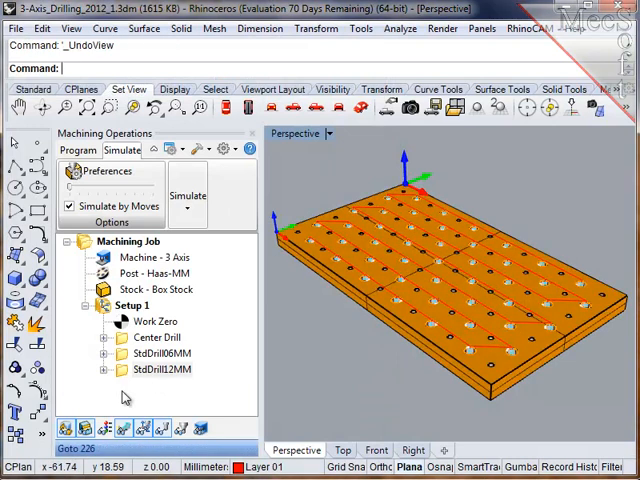
- Simulate Setup 1 so the stock shows the drilled holes
right_click(132, 304)
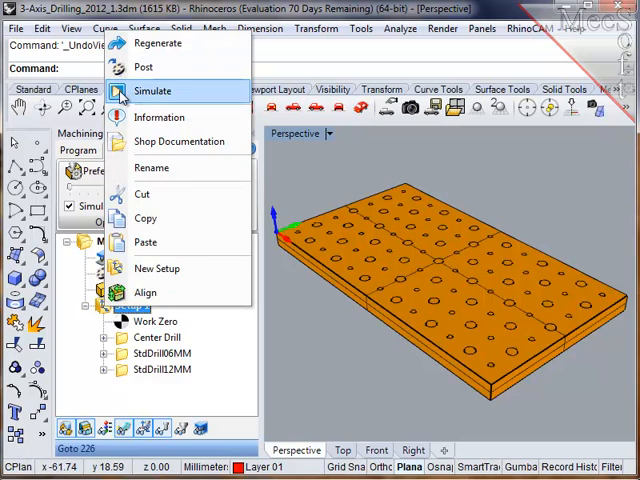
left_click(152, 92)
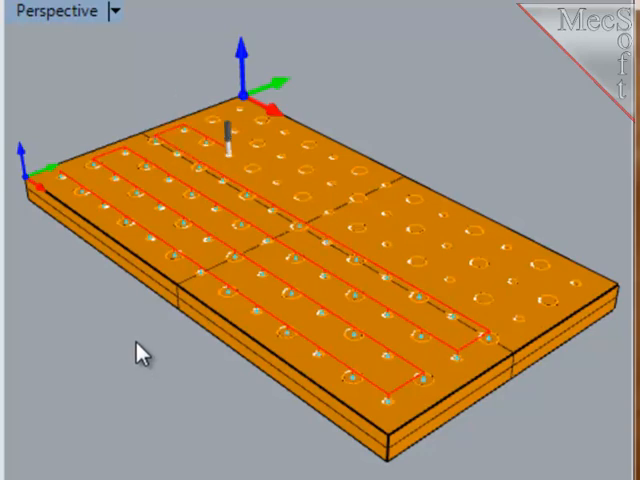
left_click_drag(140, 350, 260, 400)
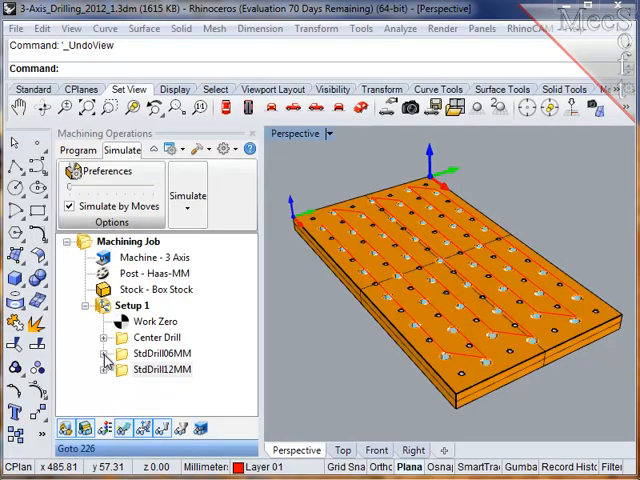
- Switch StdDrill12MM to a Deep Drill cycle and regenerate its toolpath
left_click(108, 352)
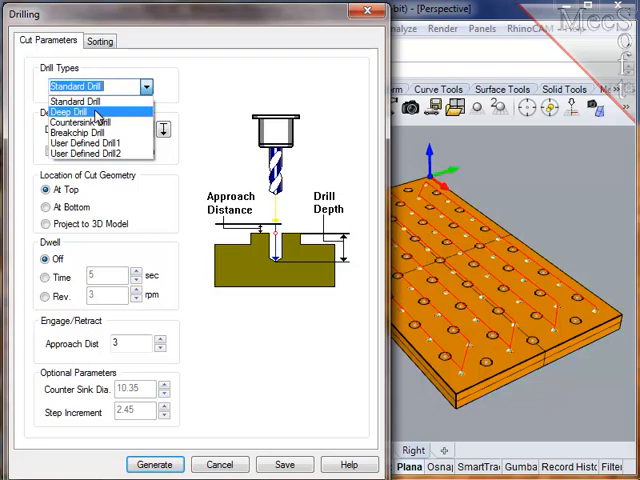
left_click(76, 112)
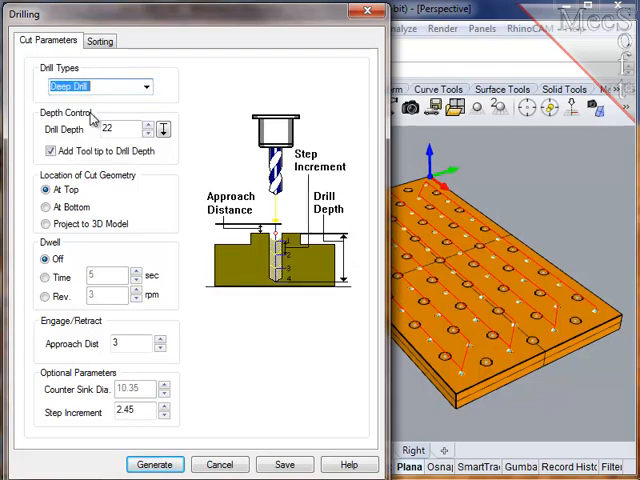
left_click(156, 464)
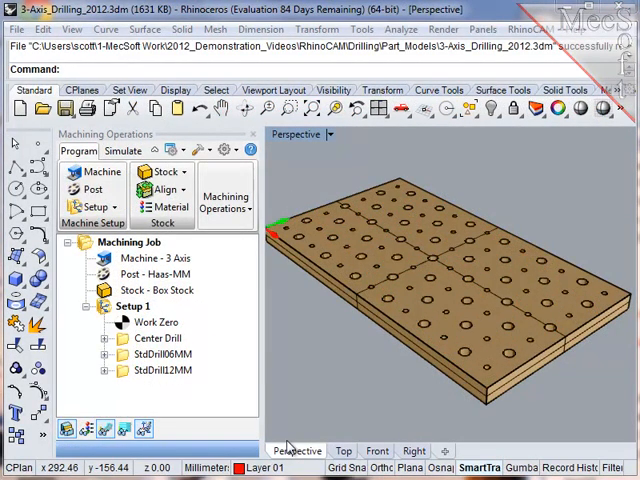
mouse_move(210, 344)
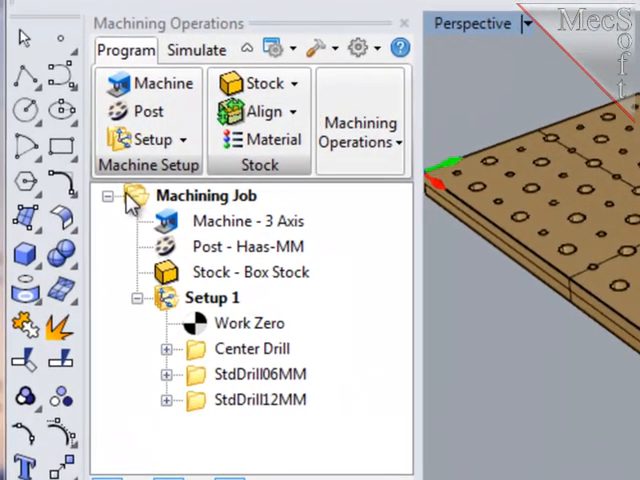
- Post all operations of the Machining Job and save them as 3-Axis_Drilling_2012.nc
left_click(208, 196)
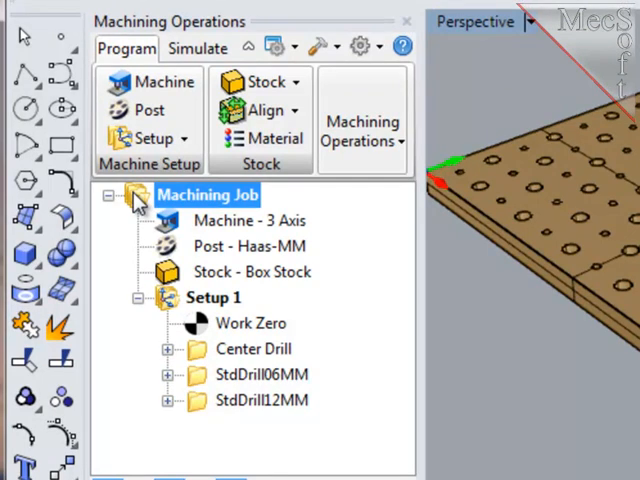
right_click(208, 196)
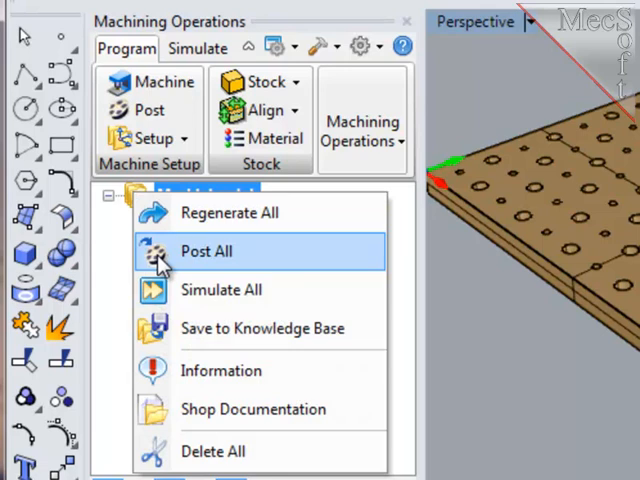
left_click(204, 252)
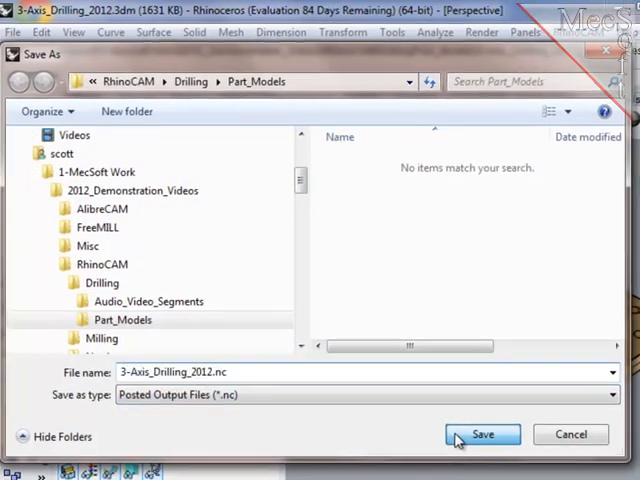
left_click(482, 434)
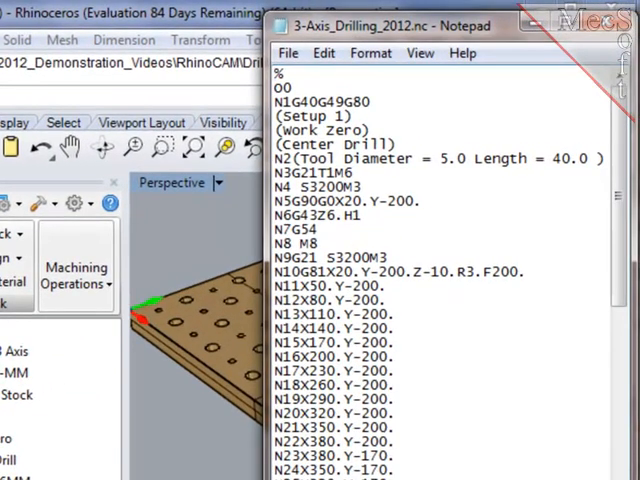
scroll("down", 3)
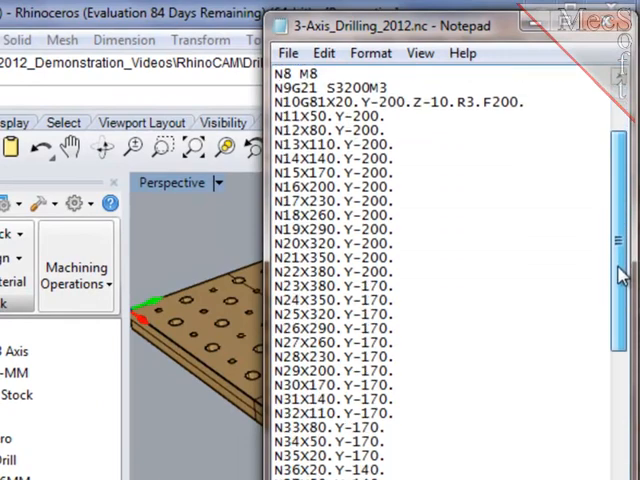
scroll("down", 3)
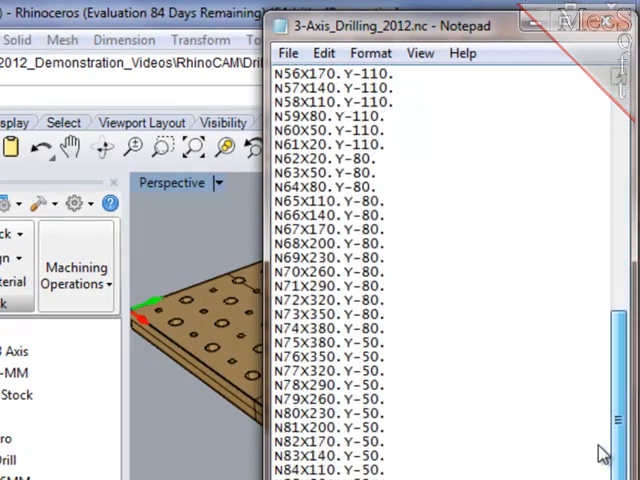
scroll("down", 3)
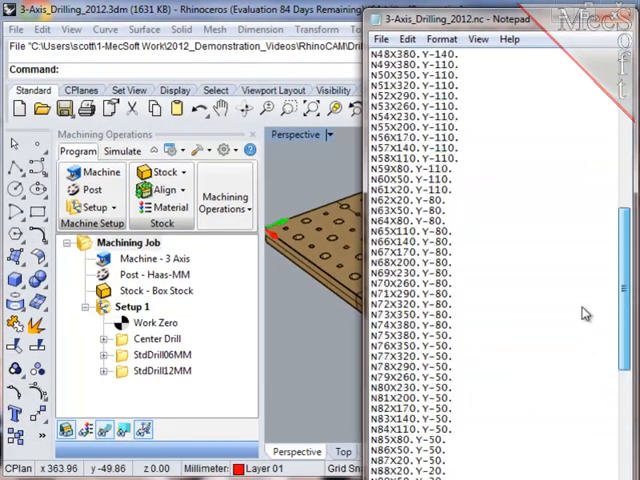
scroll("up", 3)
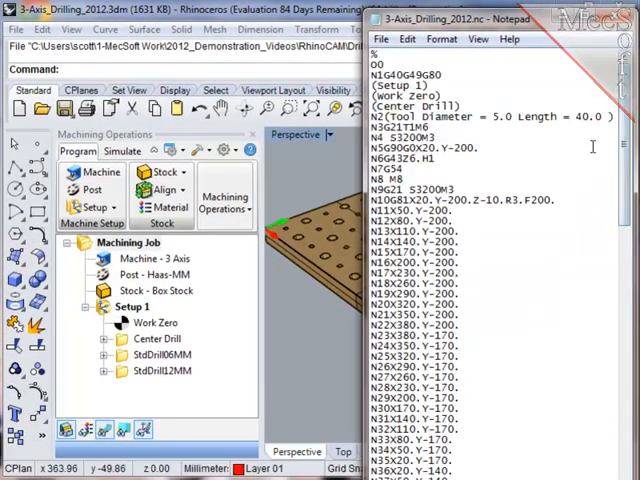